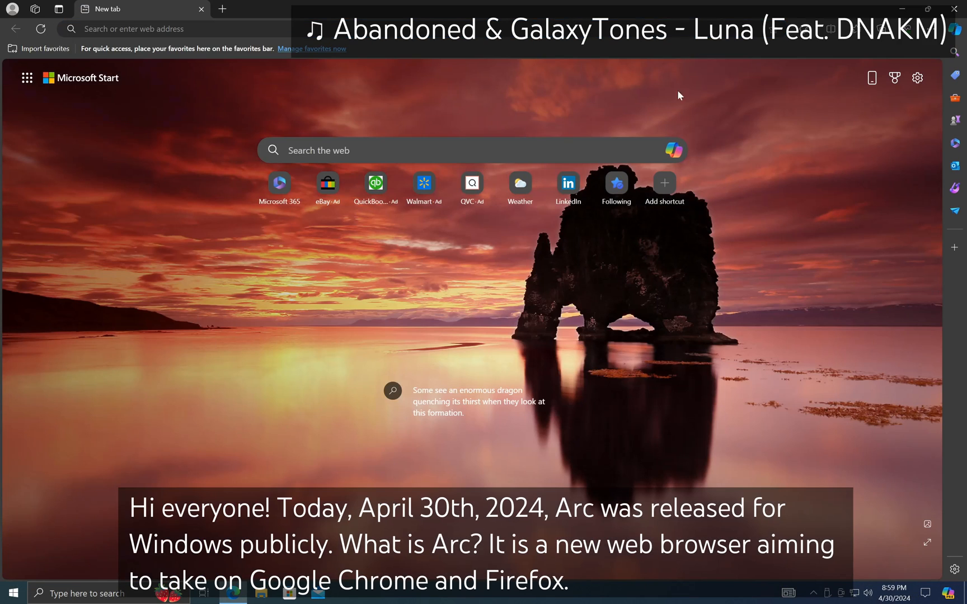
Search the web for 'arc browser', reach arc.net and download ArcInstaller.exe for Windows.
{"action": "type", "text": "arc bro"}
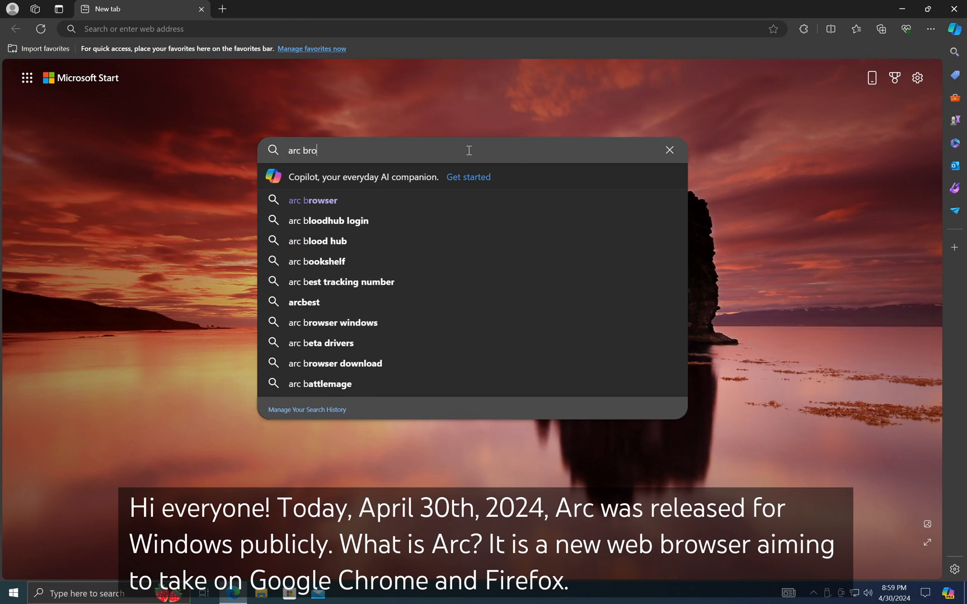
{"action": "left_click", "coordinate": [312, 201]}
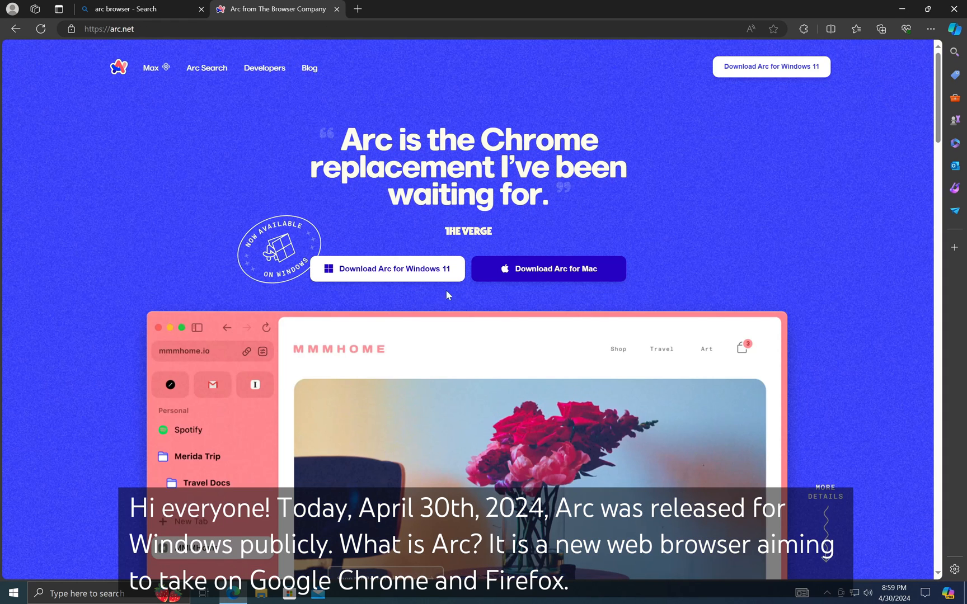
{"action": "left_click", "coordinate": [386, 269]}
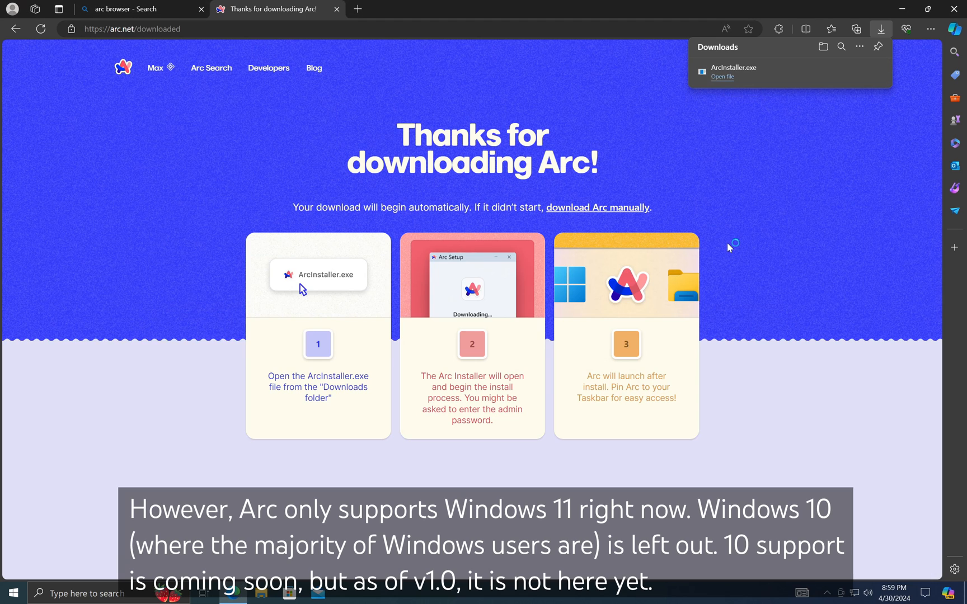
Run ArcInstaller.exe from Downloads and dismiss its 'Arc requires Windows 11' message.
{"action": "left_click", "coordinate": [722, 76]}
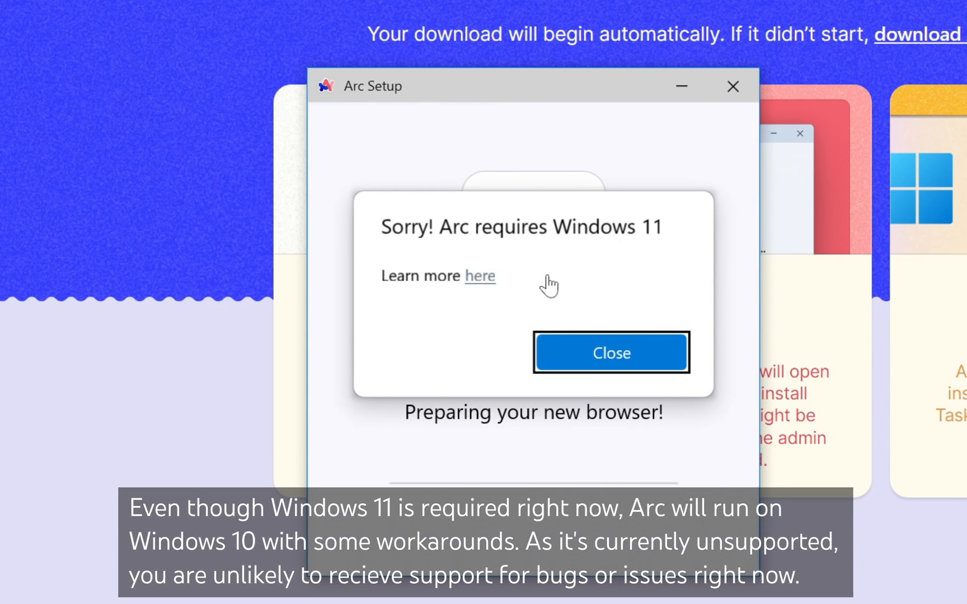
{"action": "left_click", "coordinate": [610, 353]}
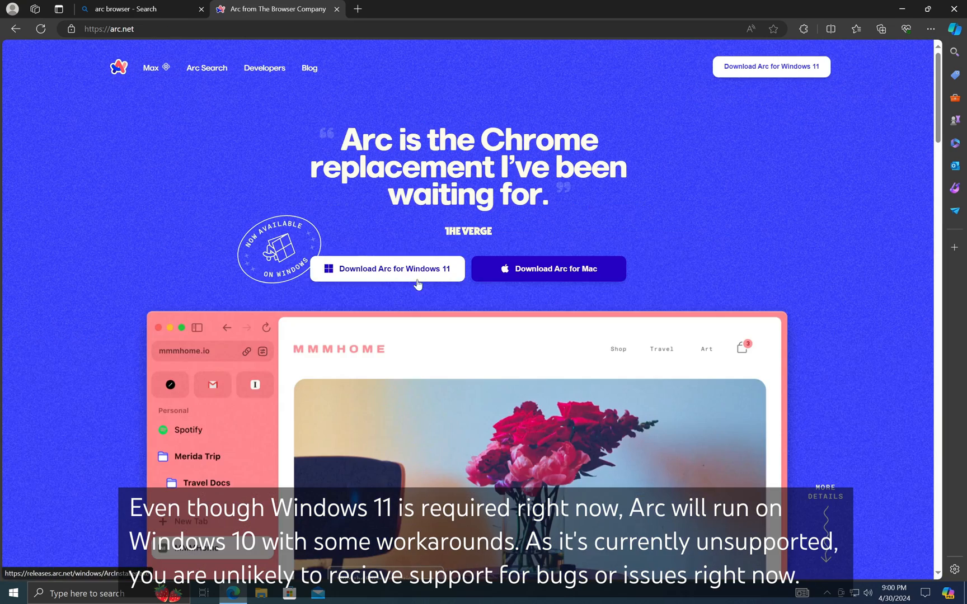
Reach the Arc for Windows release notes via the site footer's Resource Center.
{"action": "scroll", "scroll_direction": "down", "scroll_amount": 3}
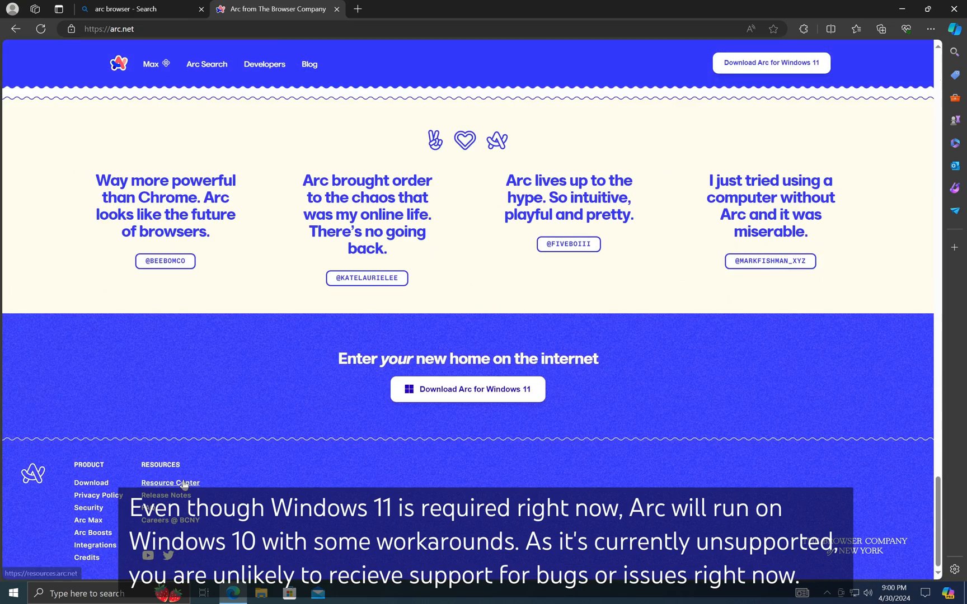
{"action": "left_click", "coordinate": [170, 482]}
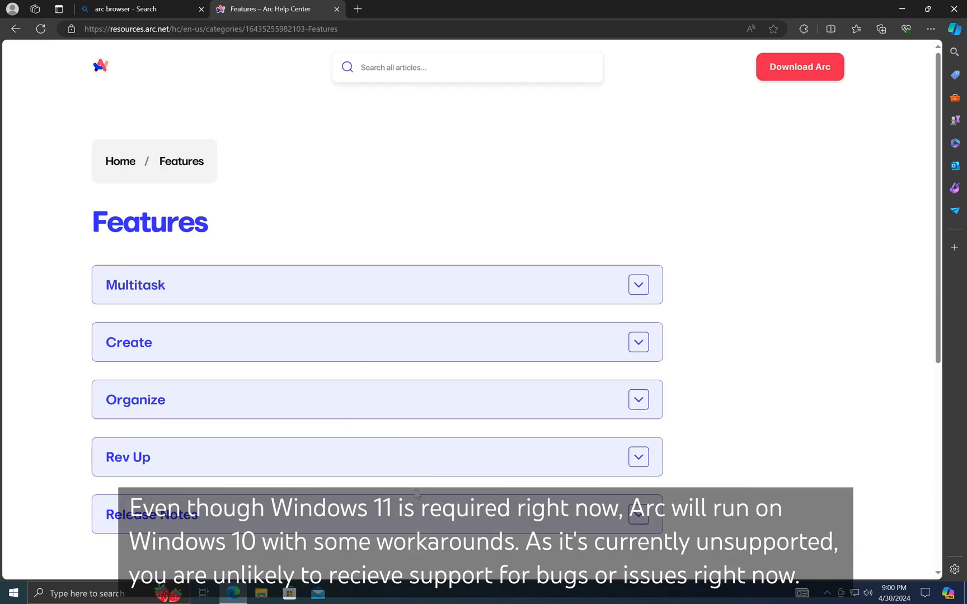
{"action": "left_click", "coordinate": [151, 514]}
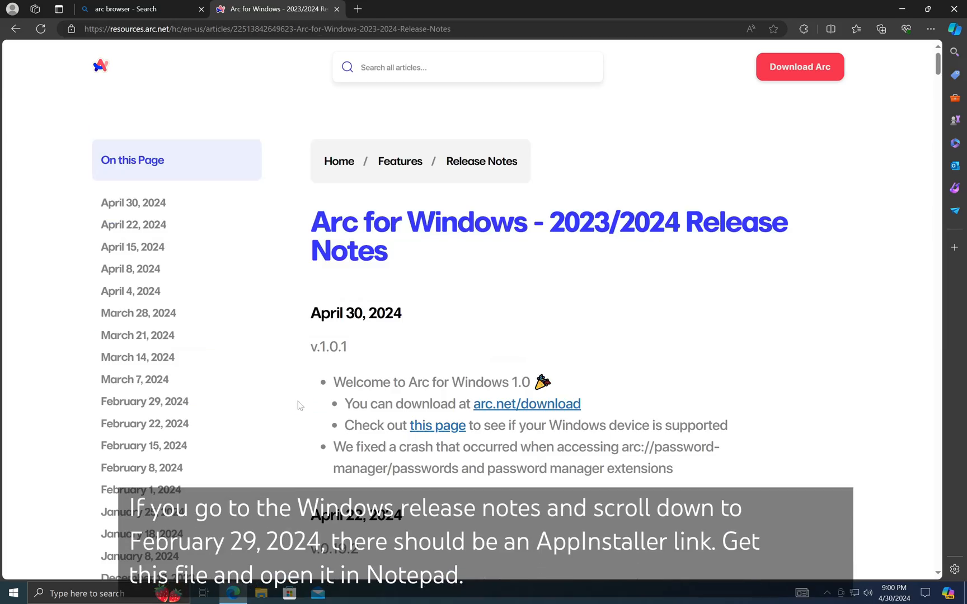
Download the Arc.appinstaller file linked under the February 29, 2024 release entry.
{"action": "scroll", "scroll_direction": "down", "scroll_amount": 3}
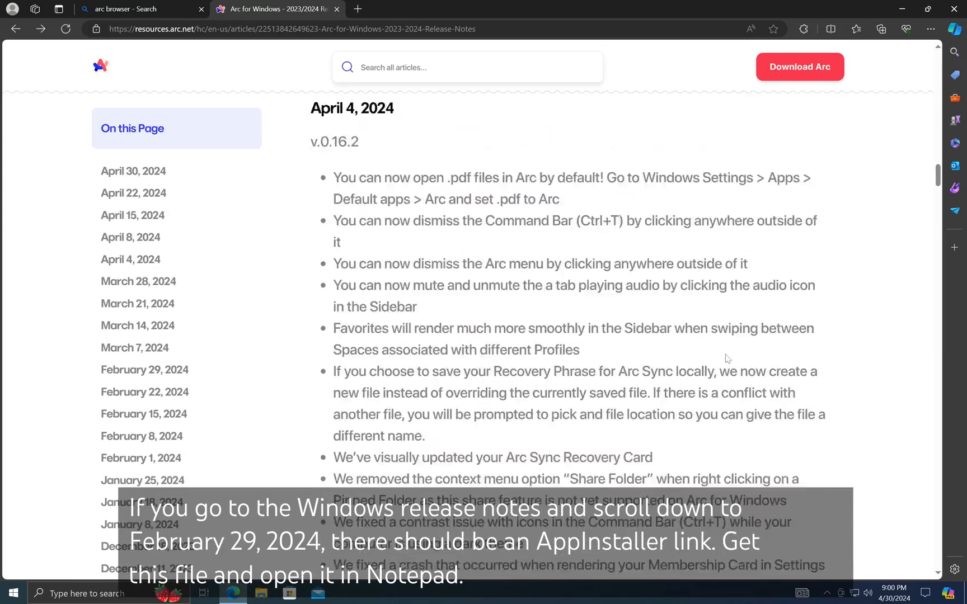
{"action": "scroll", "scroll_direction": "down", "scroll_amount": 3}
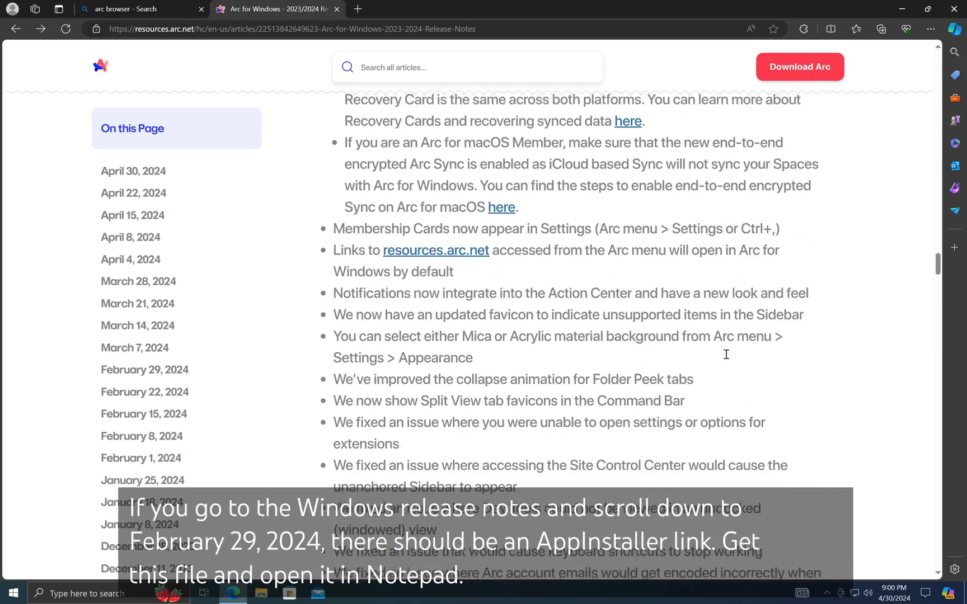
{"action": "scroll", "scroll_direction": "down", "scroll_amount": 3}
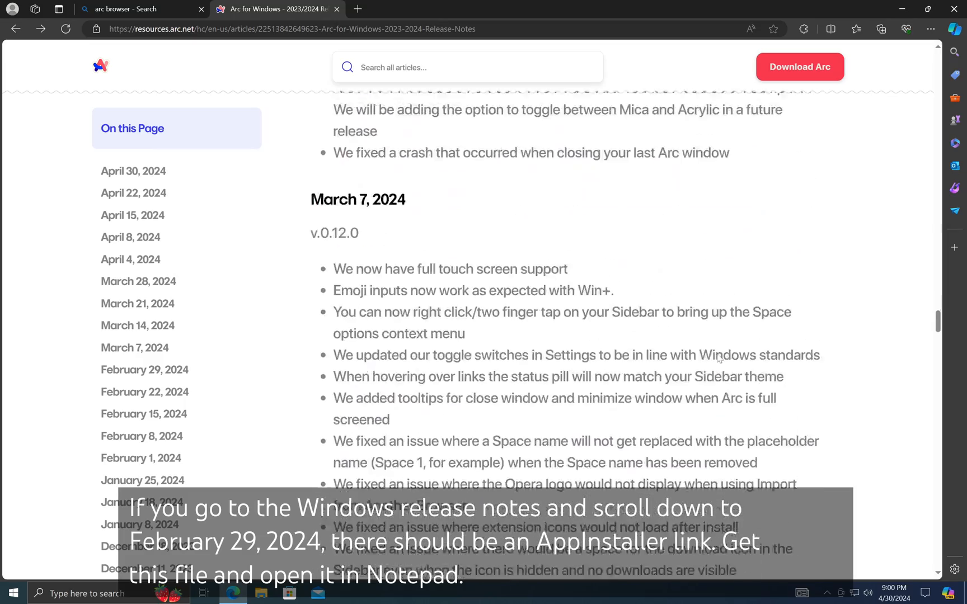
{"action": "scroll", "scroll_direction": "down", "scroll_amount": 3}
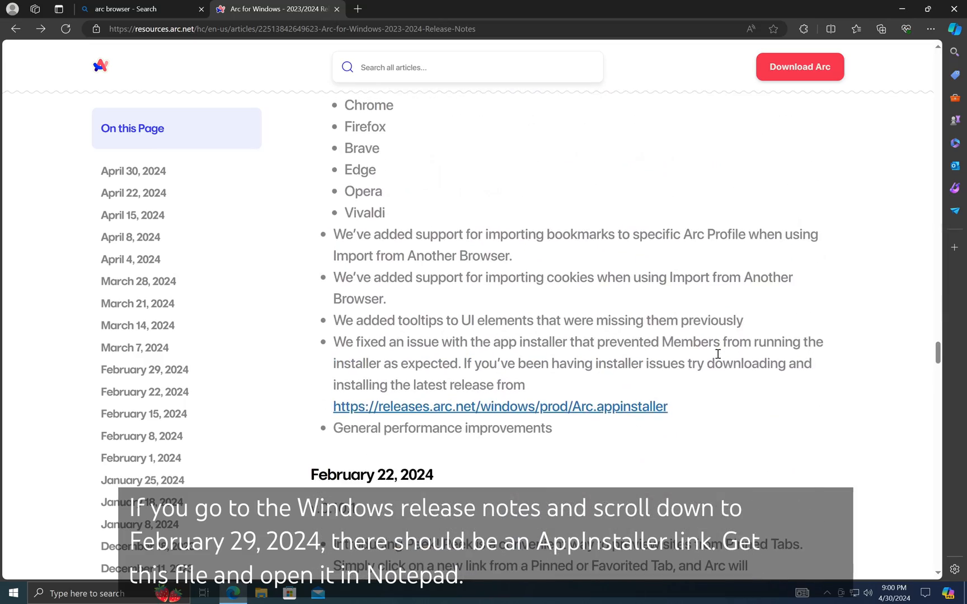
{"action": "scroll", "scroll_direction": "down", "scroll_amount": 3}
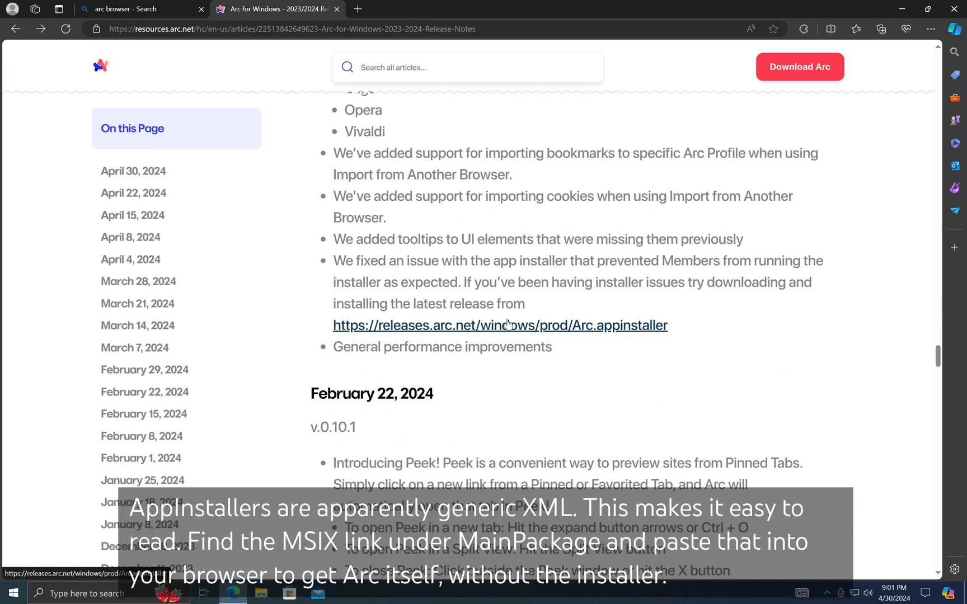
{"action": "left_click", "coordinate": [881, 29]}
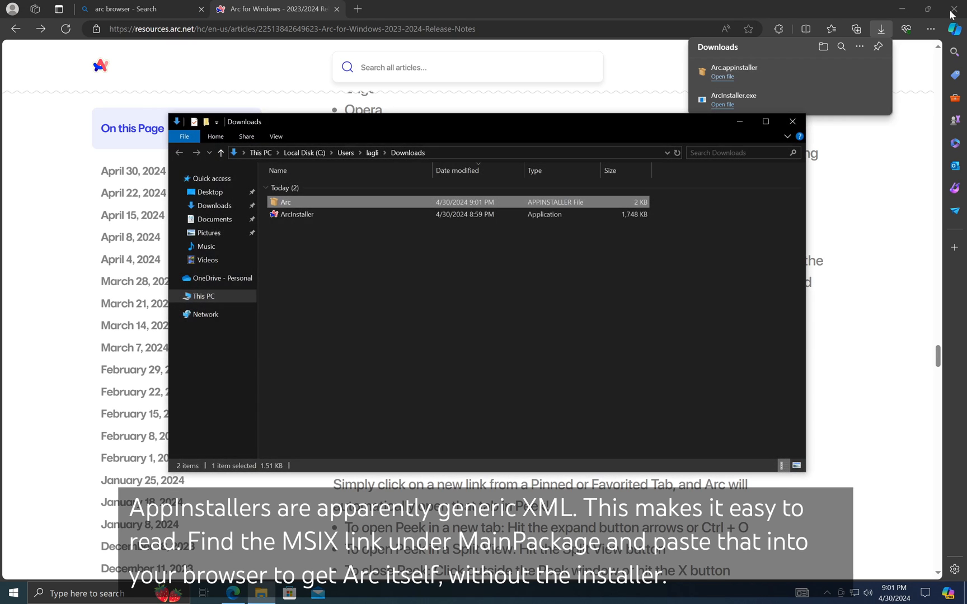
Open Arc.appinstaller from Downloads with Notepad to get the Arc.x64.msix package link.
{"action": "right_click", "coordinate": [285, 202]}
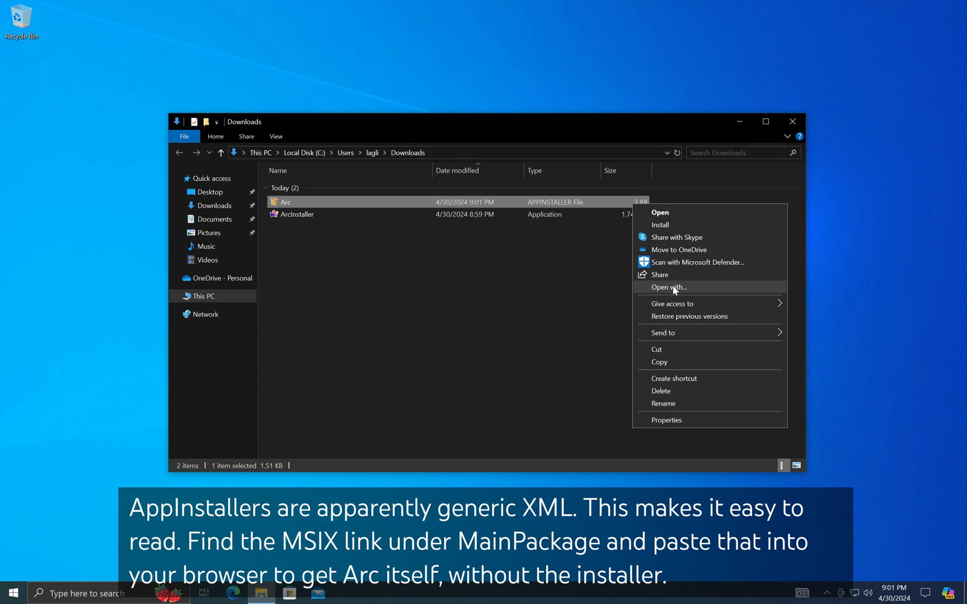
{"action": "left_click", "coordinate": [668, 288]}
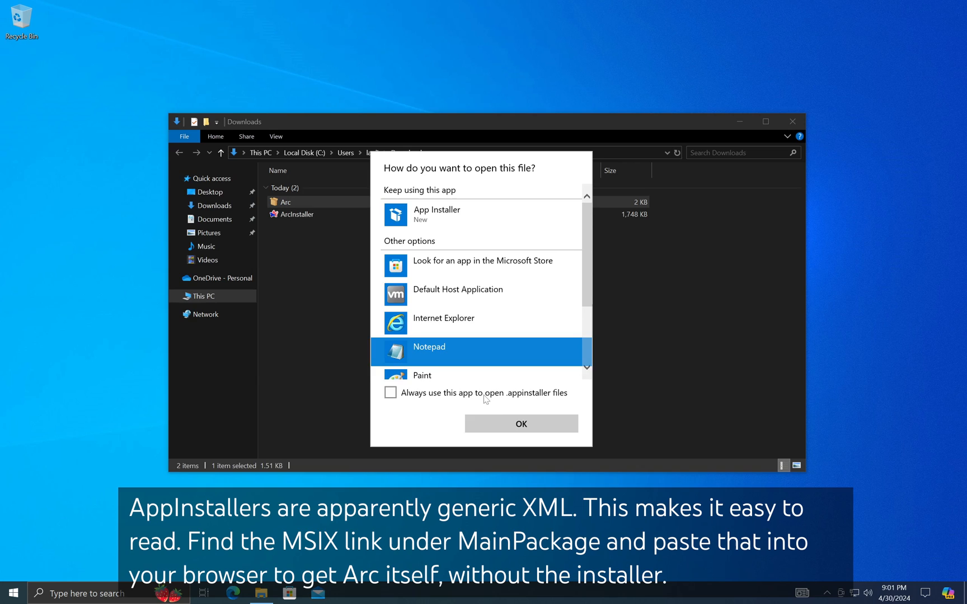
{"action": "left_click", "coordinate": [520, 424]}
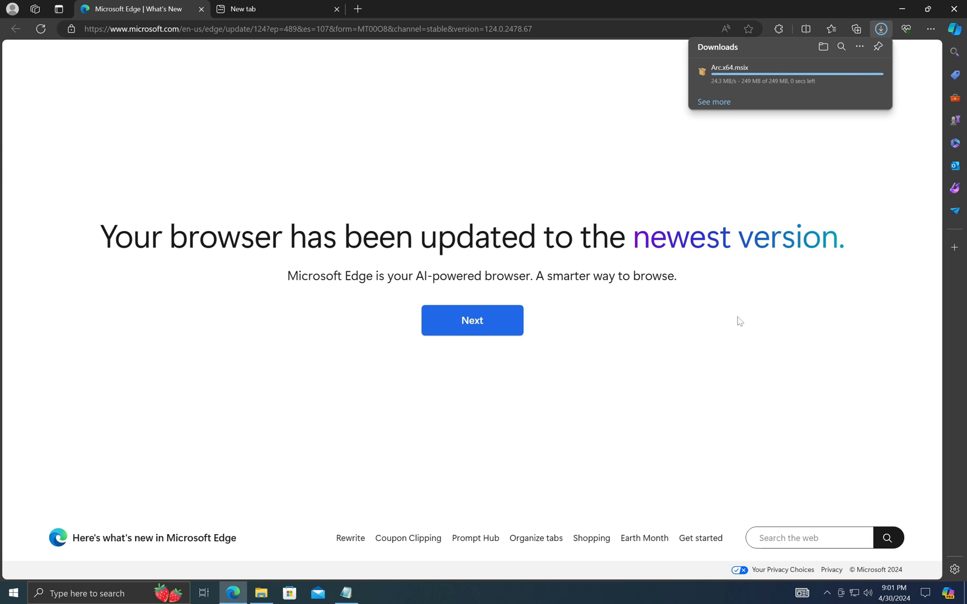
Attempt installing Arc.x64.msix in App Installer, then locate the WindowsAppRuntime 1.5 dependency link in Notepad.
{"action": "left_click", "coordinate": [729, 67]}
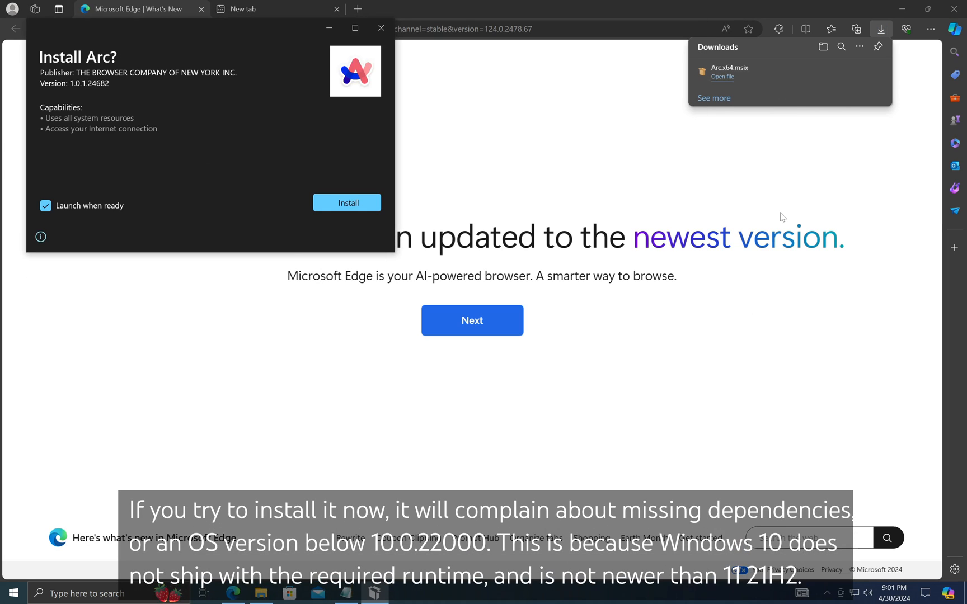
{"action": "left_click", "coordinate": [347, 203]}
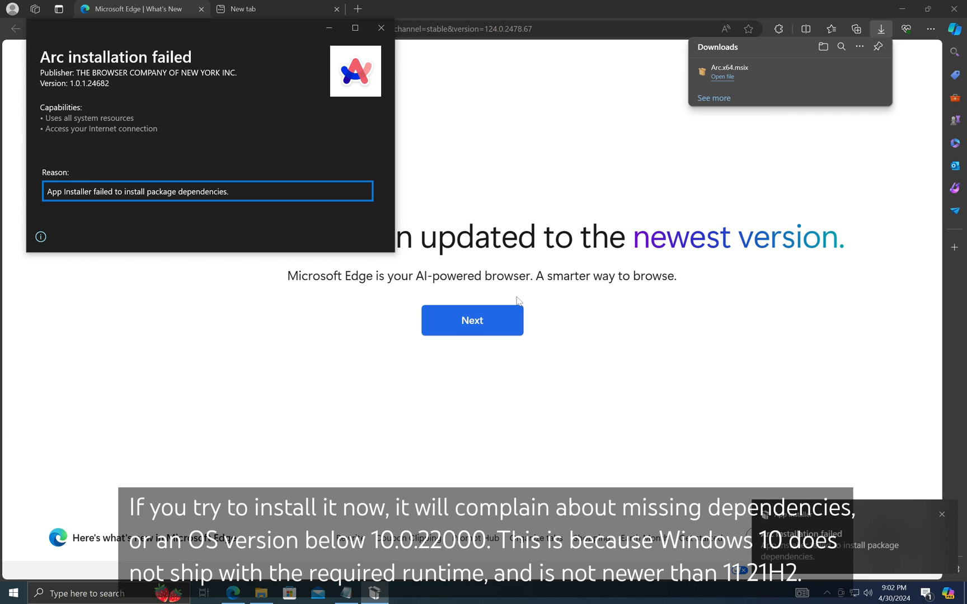
{"action": "mouse_move", "coordinate": [122, 251]}
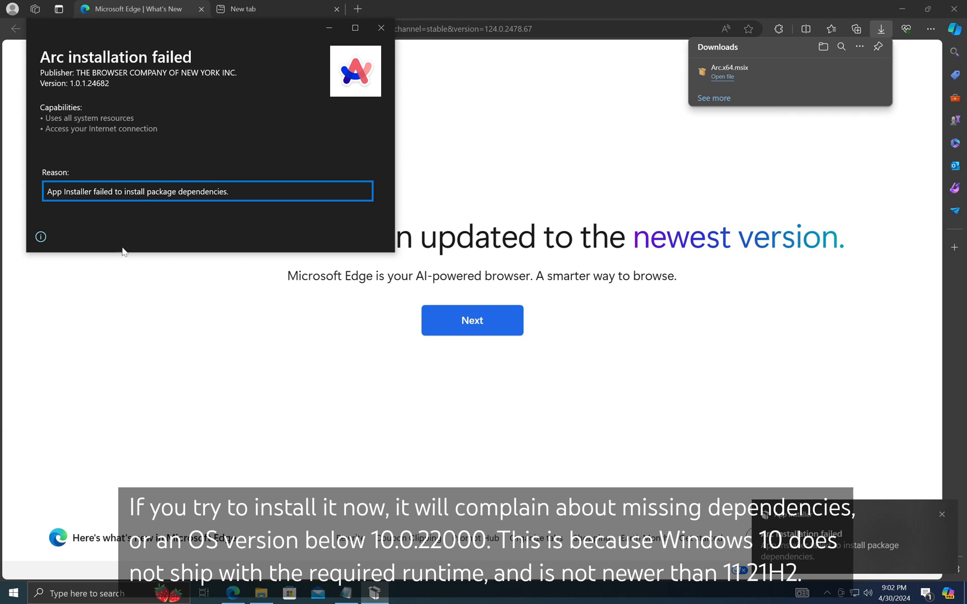
{"action": "left_click", "coordinate": [380, 28]}
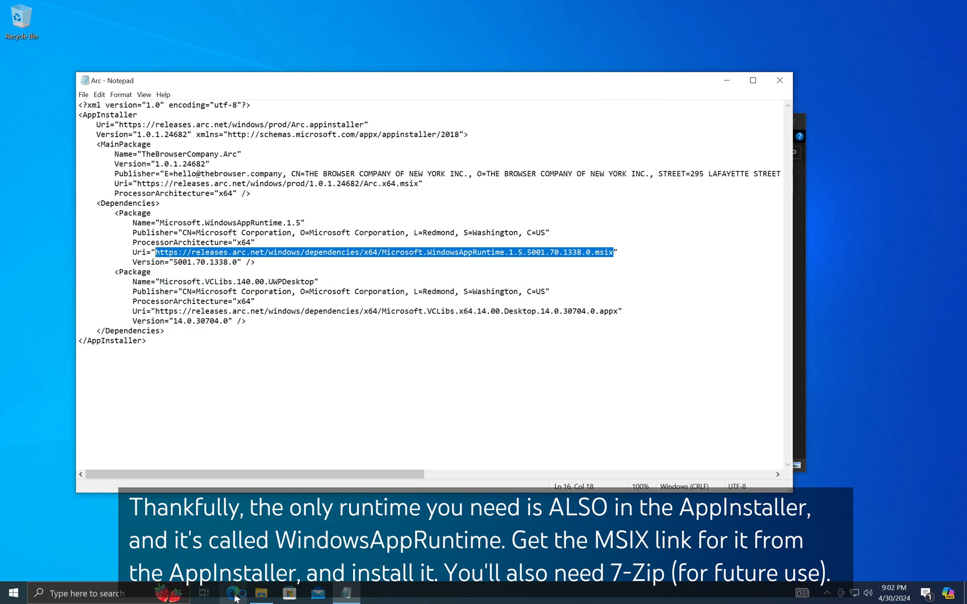
Download the WindowsAppRuntime 1.5 MSIX in Edge and start installing it.
{"action": "left_click", "coordinate": [232, 593]}
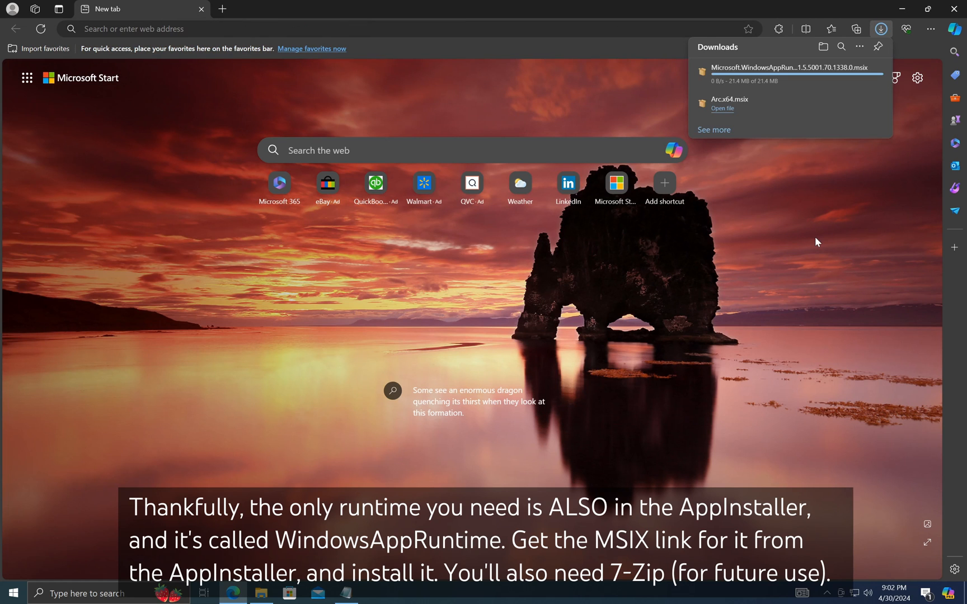
{"action": "left_click", "coordinate": [722, 76]}
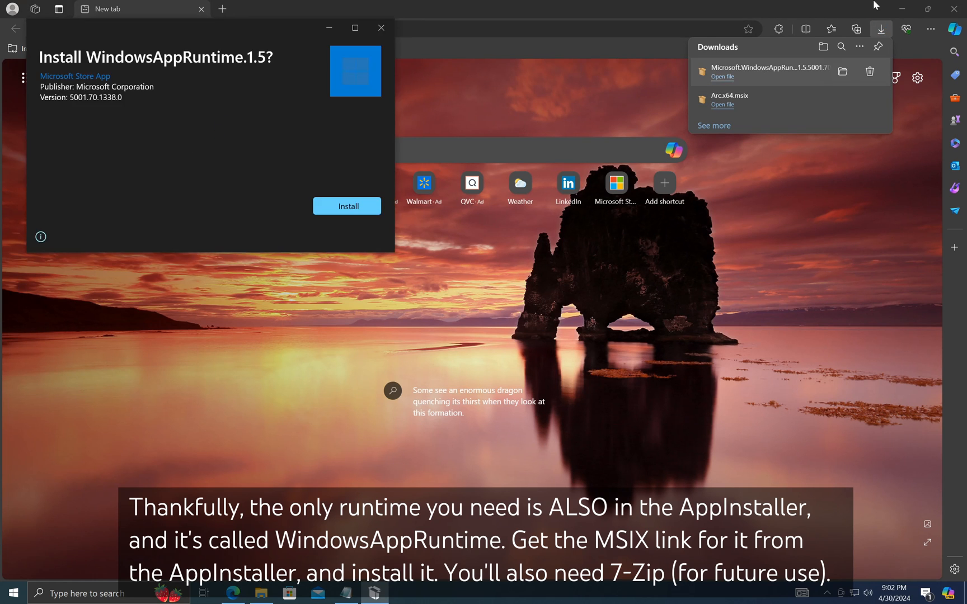
{"action": "left_click", "coordinate": [347, 206]}
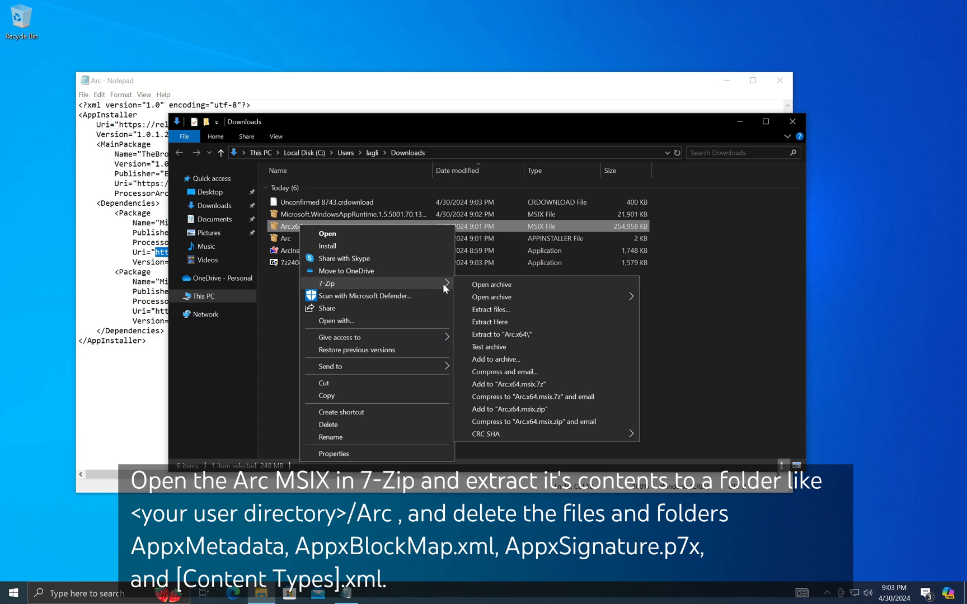
Extract Arc.x64.msix with 7-Zip into a new Arc folder in the user's home directory.
{"action": "left_click", "coordinate": [492, 284]}
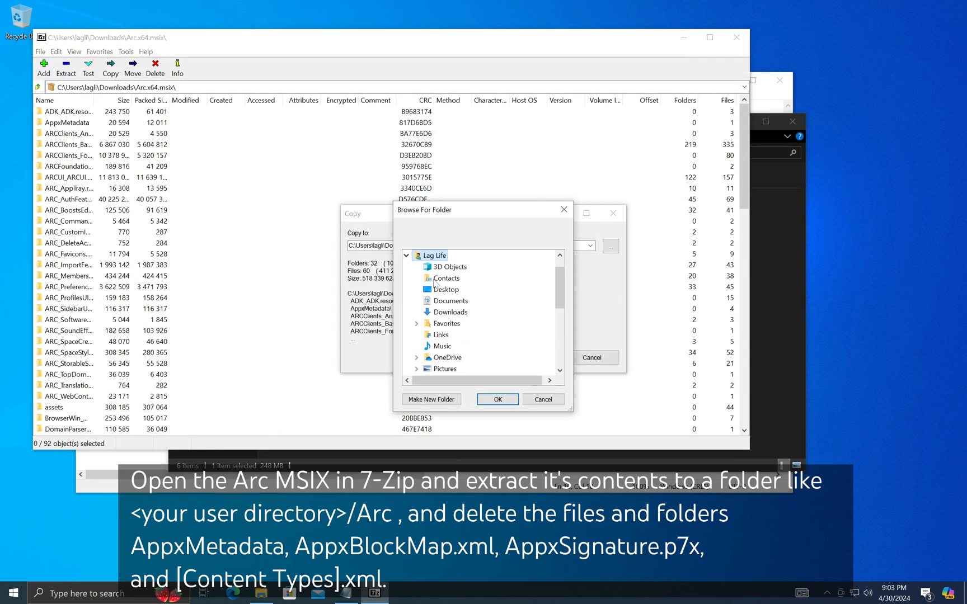
{"action": "left_click", "coordinate": [432, 400]}
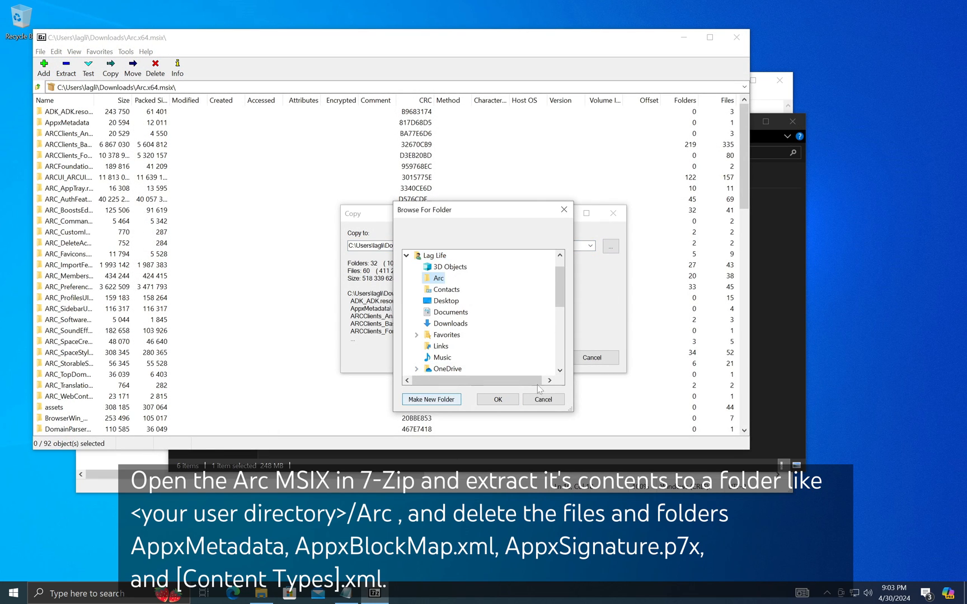
{"action": "left_click", "coordinate": [497, 399]}
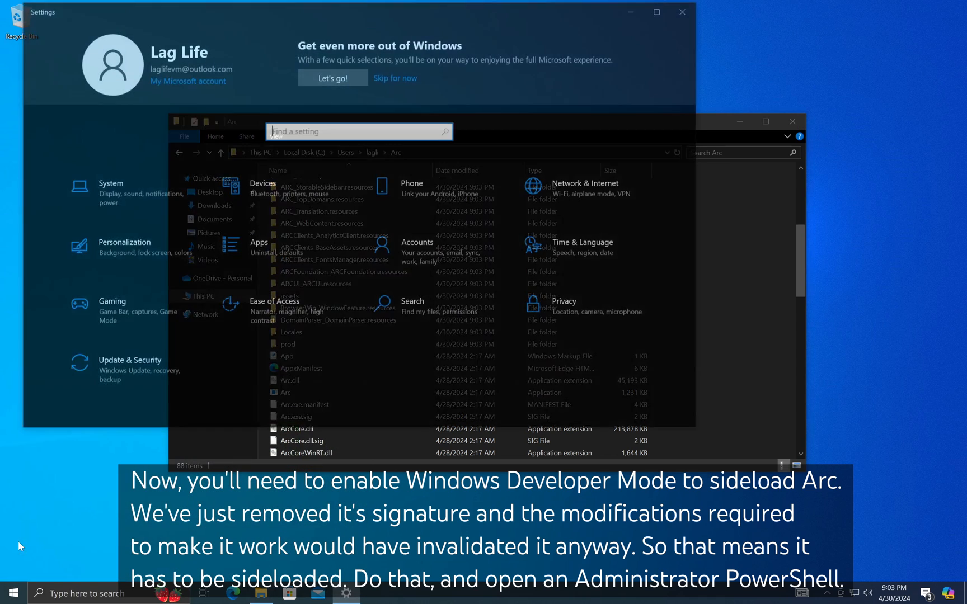
Turn on Developer Mode under Update & Security > For developers, then launch PowerShell as administrator.
{"action": "left_click", "coordinate": [129, 368]}
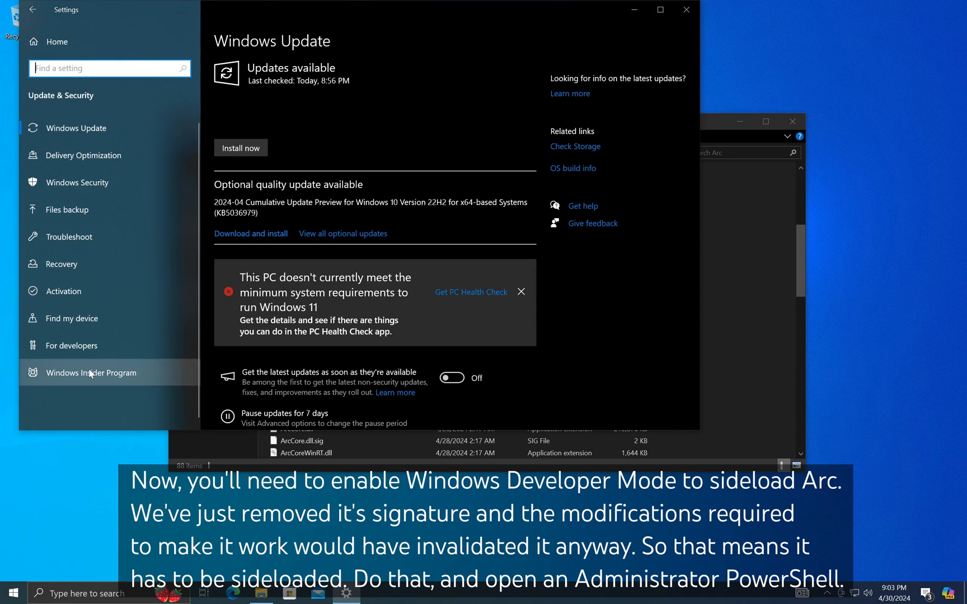
{"action": "left_click", "coordinate": [72, 346]}
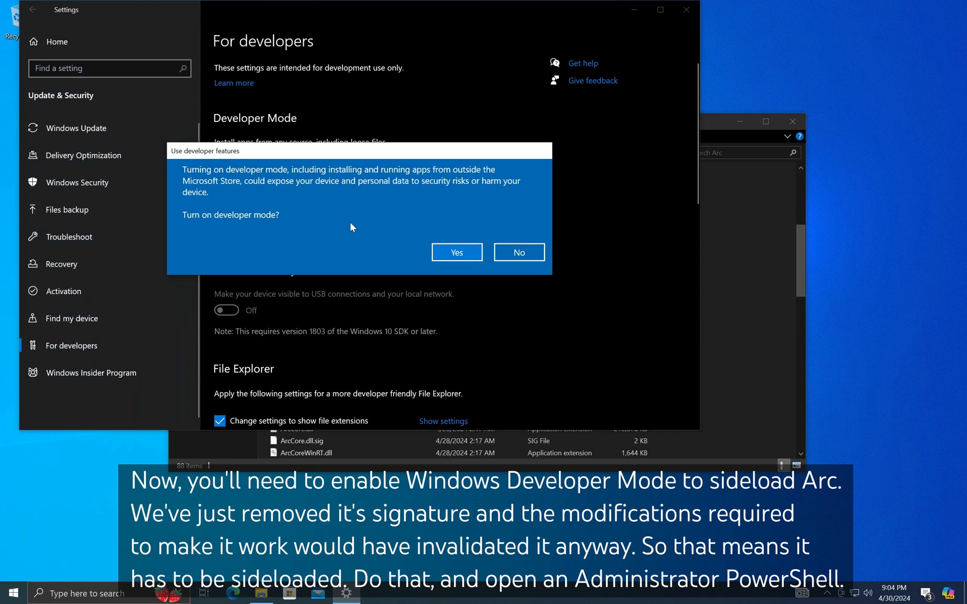
{"action": "left_click", "coordinate": [455, 252]}
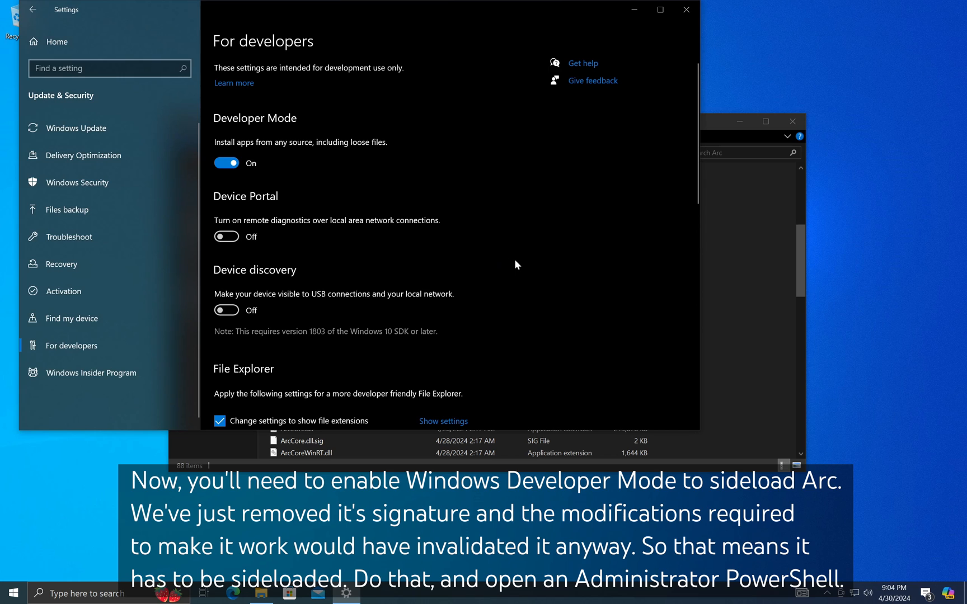
{"action": "left_click", "coordinate": [685, 10]}
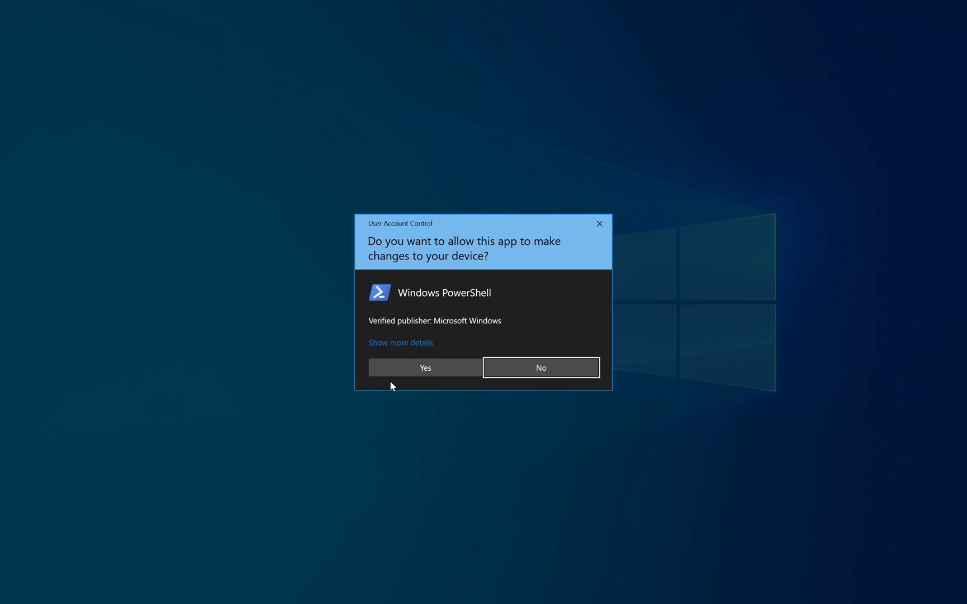
Register the extracted AppxManifest.xml with add-appxpackage -register, editing MinVersion in the manifest, so Arc shows in Start.
{"action": "left_click", "coordinate": [425, 367]}
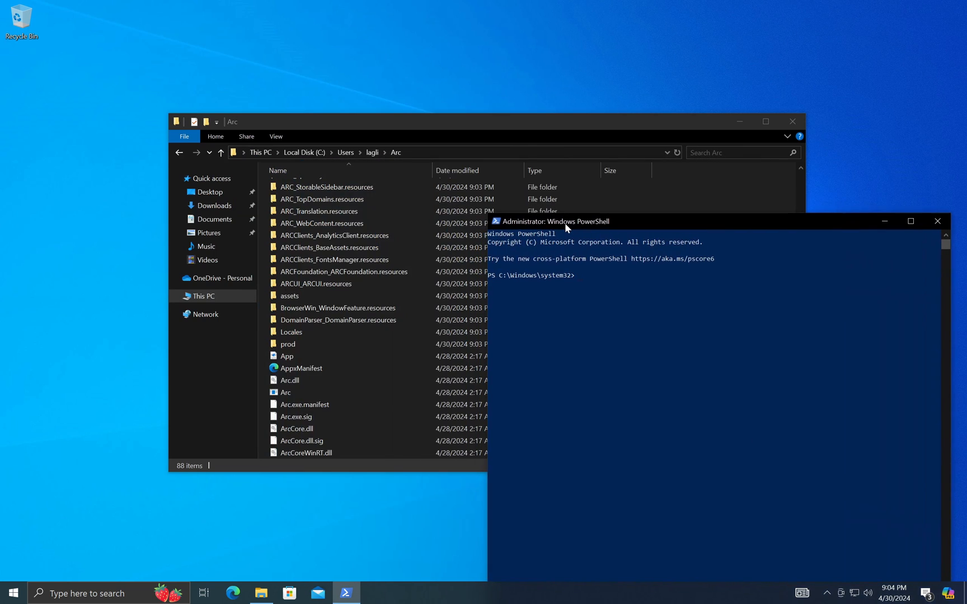
{"action": "type", "text": "add-appxpackage -register C:\\Users\\Lagli\\Arc\\AppxManifest.xml"}
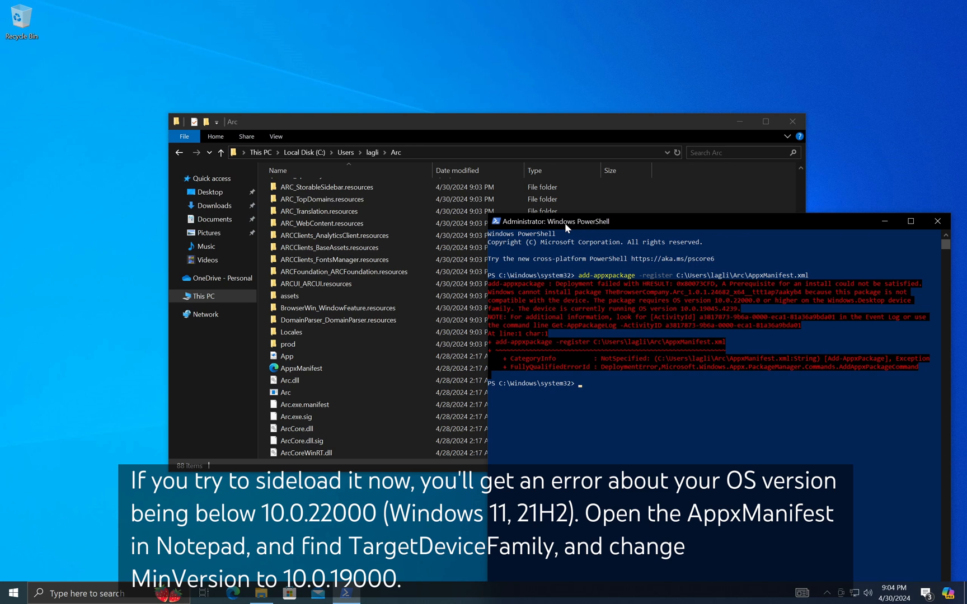
{"action": "left_click", "coordinate": [300, 368]}
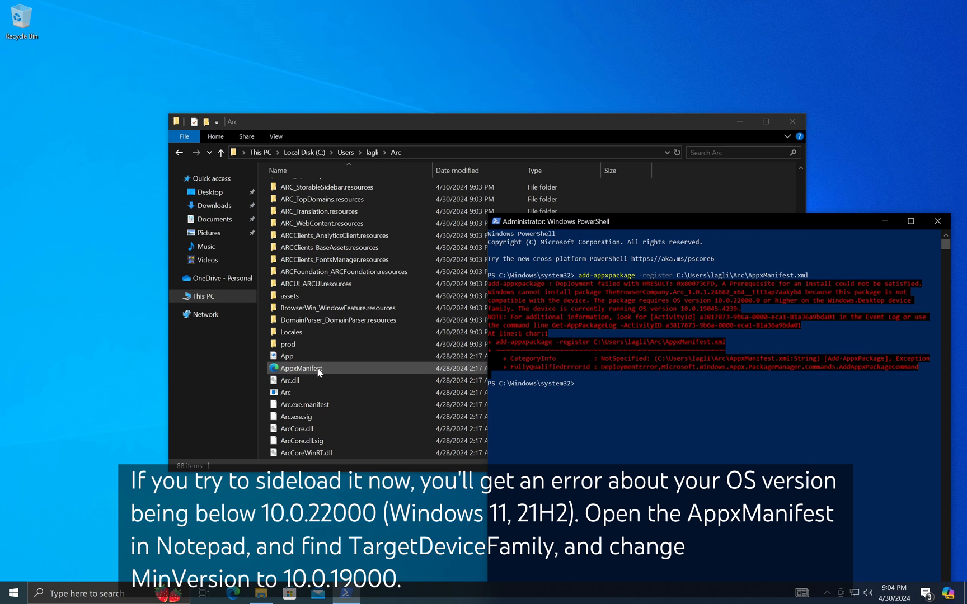
{"action": "double_click", "coordinate": [300, 369]}
{"action": "type", "text": "add-appxpackage -register C:\\Users\\lagli\\Arc\\AppxManifest.xml"}
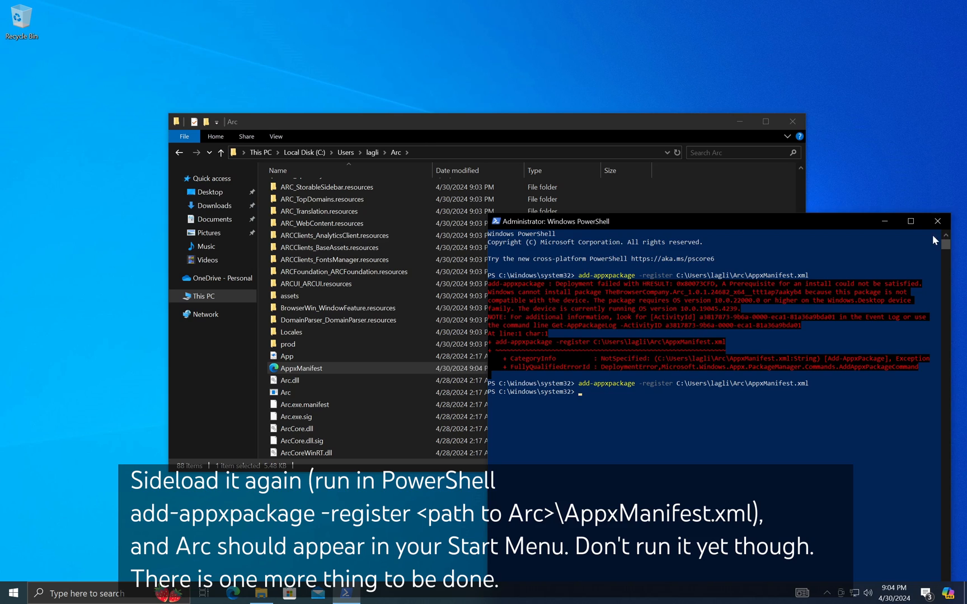
{"action": "left_click", "coordinate": [11, 593]}
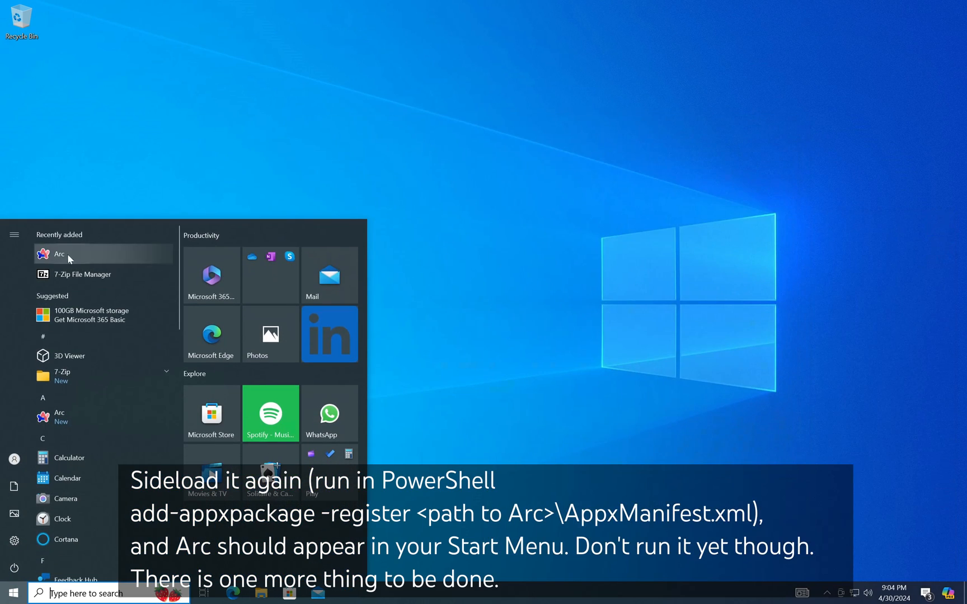
{"action": "mouse_move", "coordinate": [519, 356]}
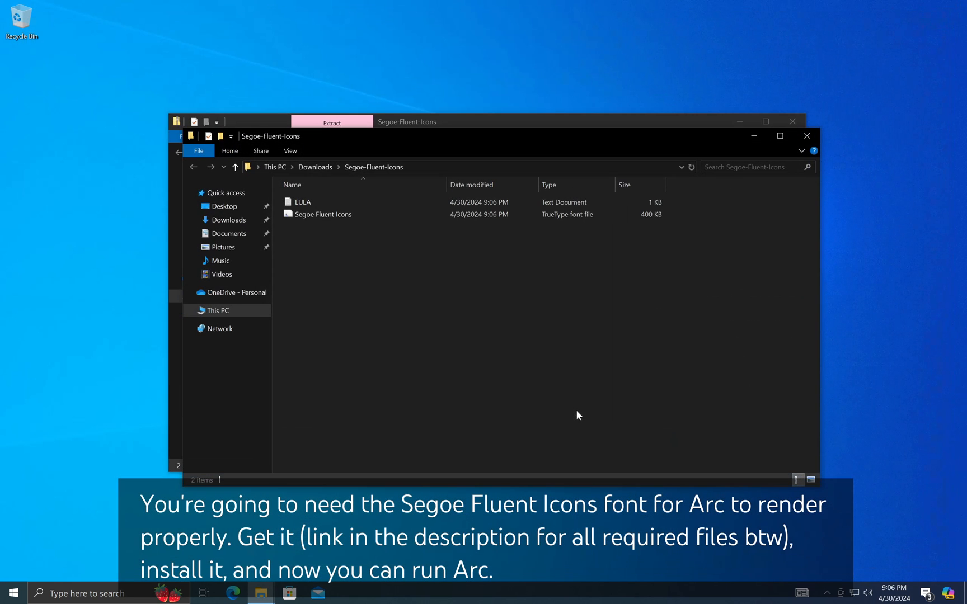
Launch the newly installed Arc browser from the Start menu.
{"action": "left_click", "coordinate": [135, 116]}
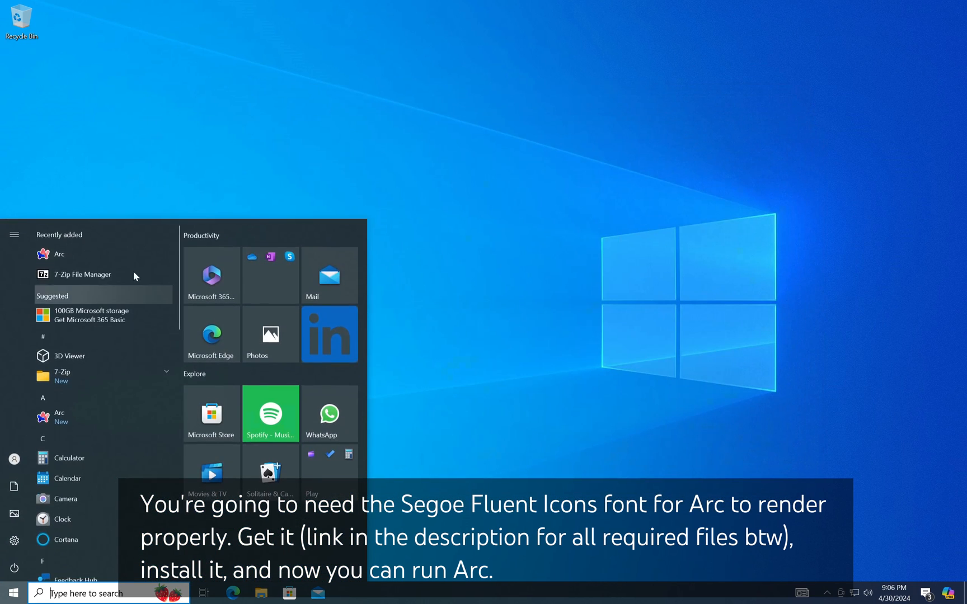
{"action": "left_click", "coordinate": [59, 253]}
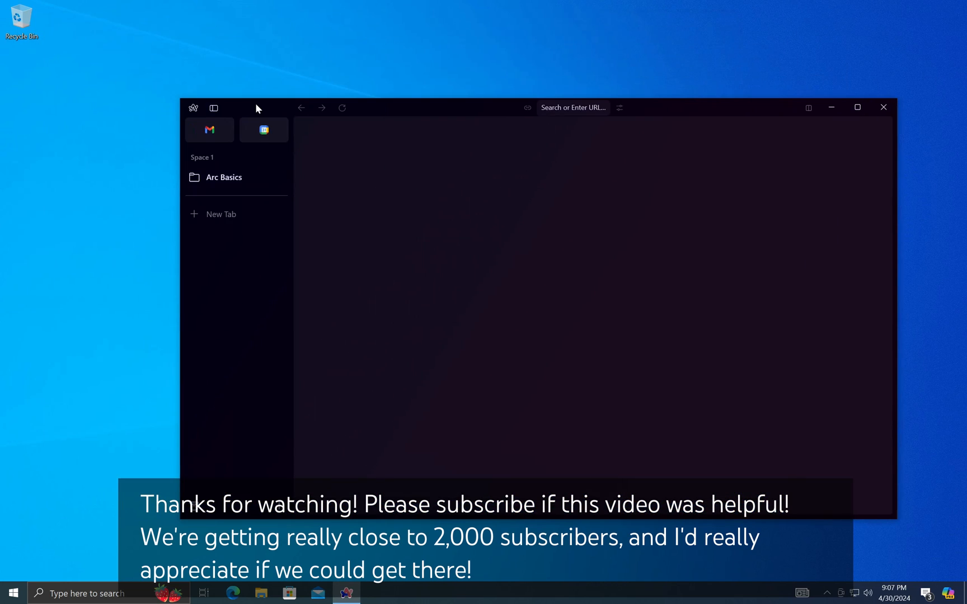
{"action": "type", "text": "www.googl"}
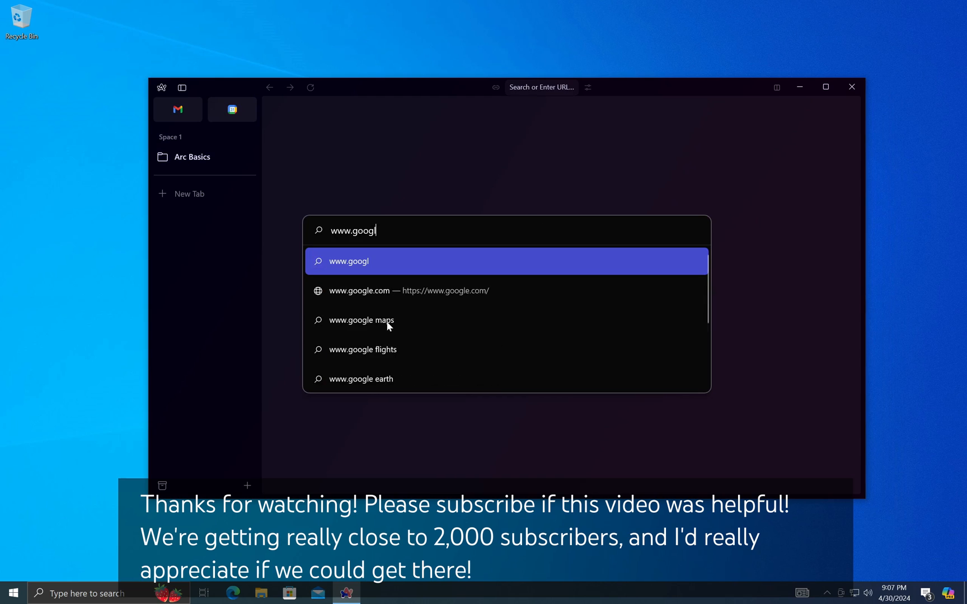